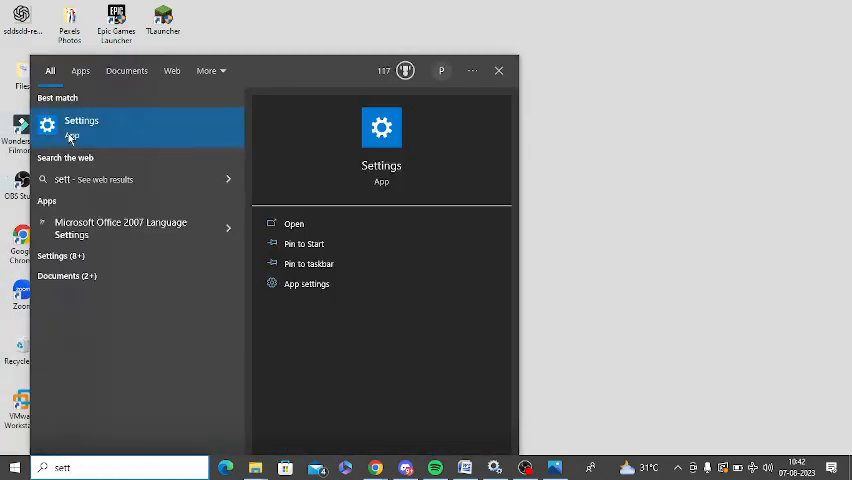
Step: Open Settings from Start search and go to Update & Security > Troubleshoot
{"action": "left_click", "coordinate": [81, 120]}
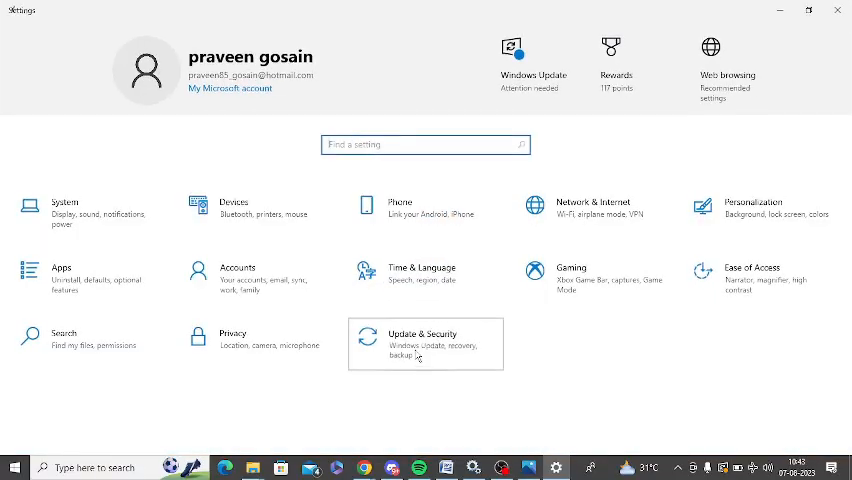
{"action": "left_click", "coordinate": [424, 343]}
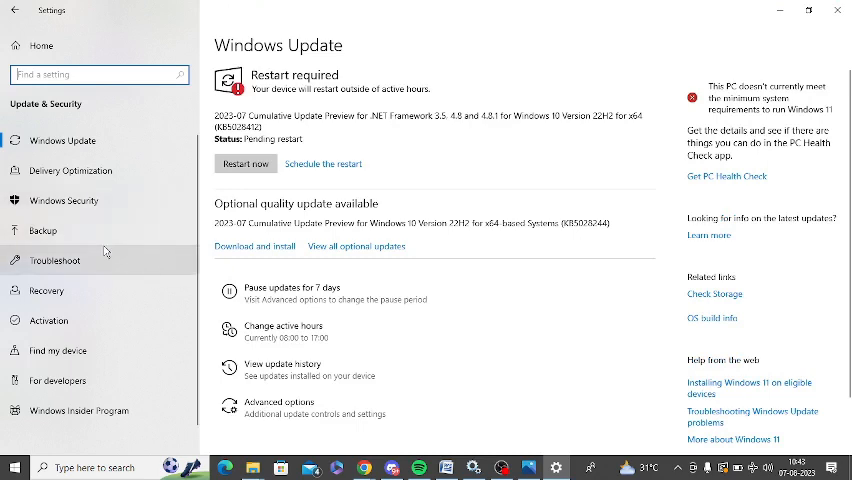
{"action": "left_click", "coordinate": [55, 260]}
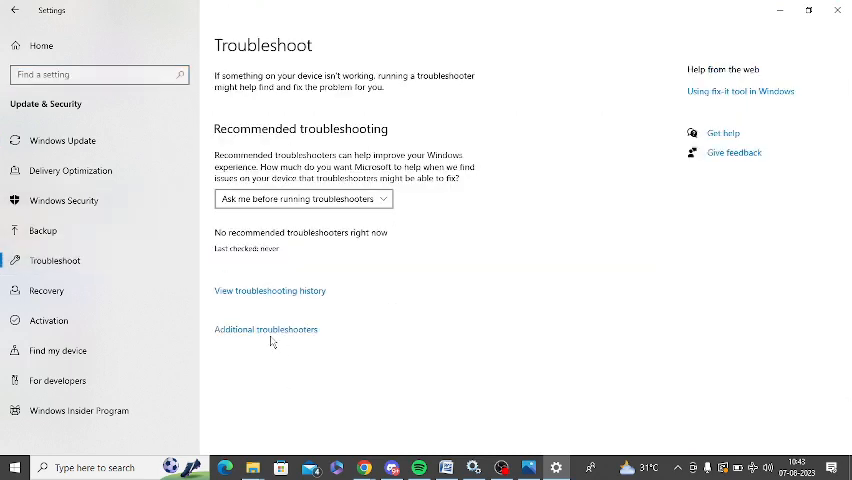
Step: Run the Windows Update troubleshooter from the Additional troubleshooters list
{"action": "left_click", "coordinate": [266, 329]}
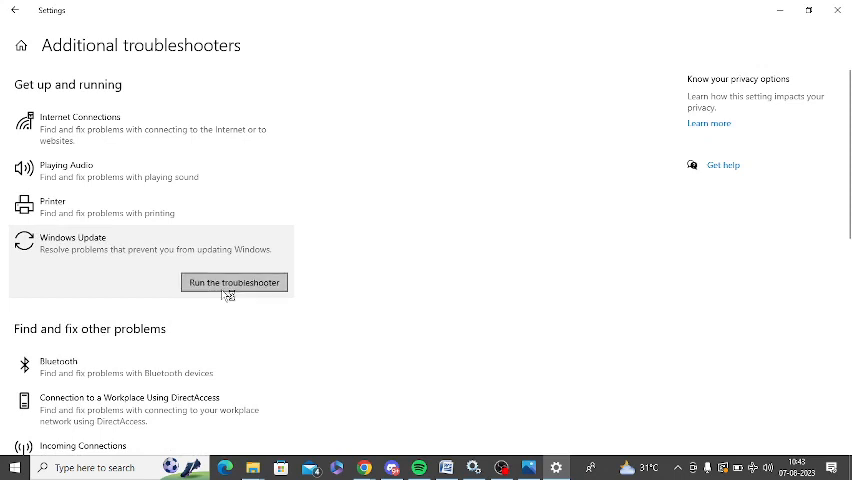
{"action": "left_click", "coordinate": [234, 282]}
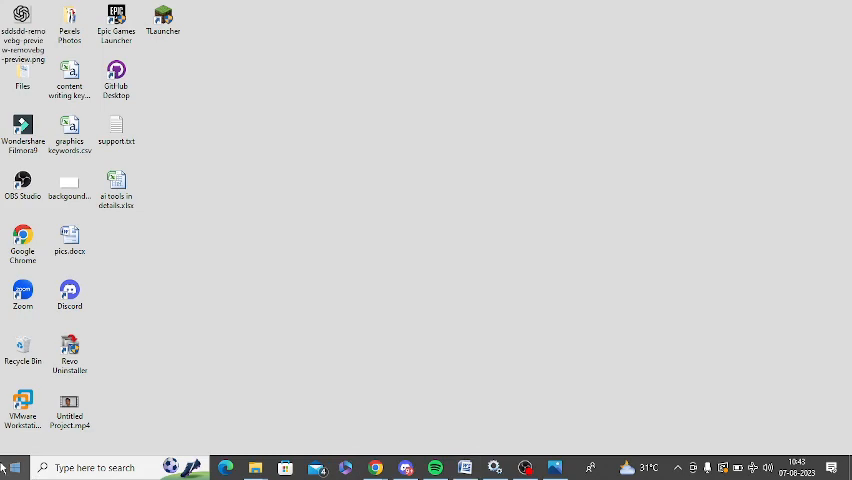
Step: Launch Command Prompt from Start search using Run as administrator
{"action": "type", "text": "updates"}
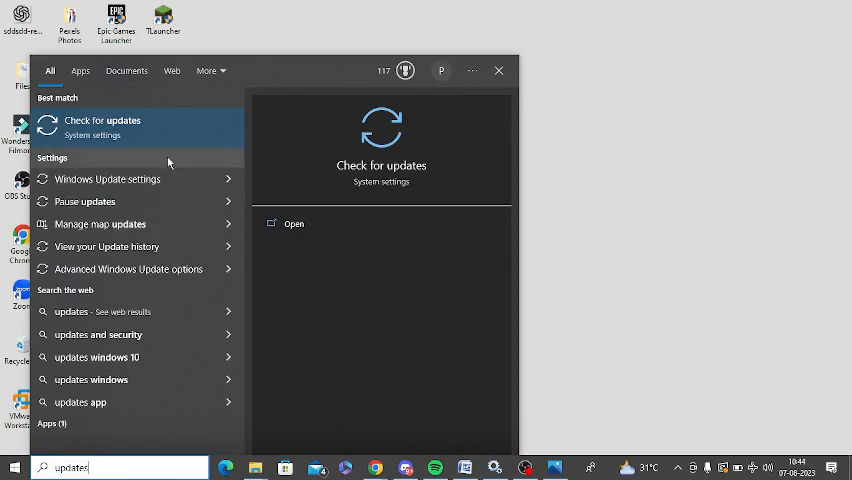
{"action": "left_click", "coordinate": [101, 127]}
{"action": "type", "text": "comm"}
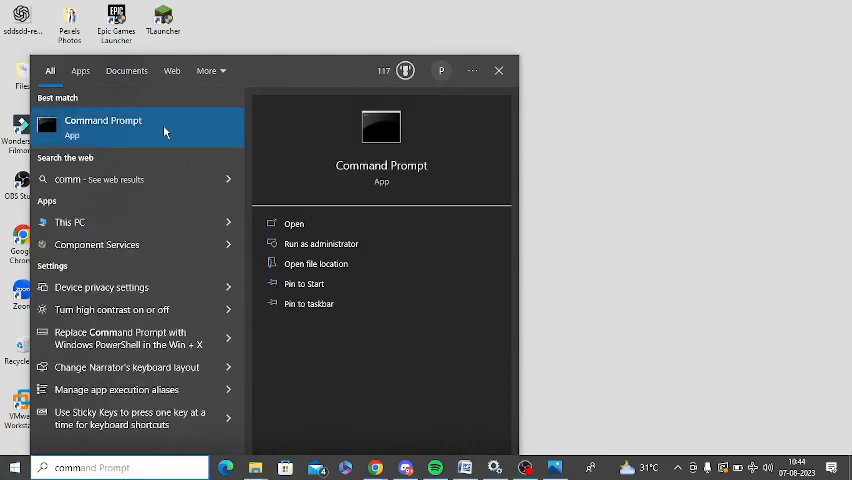
{"action": "left_click", "coordinate": [321, 243]}
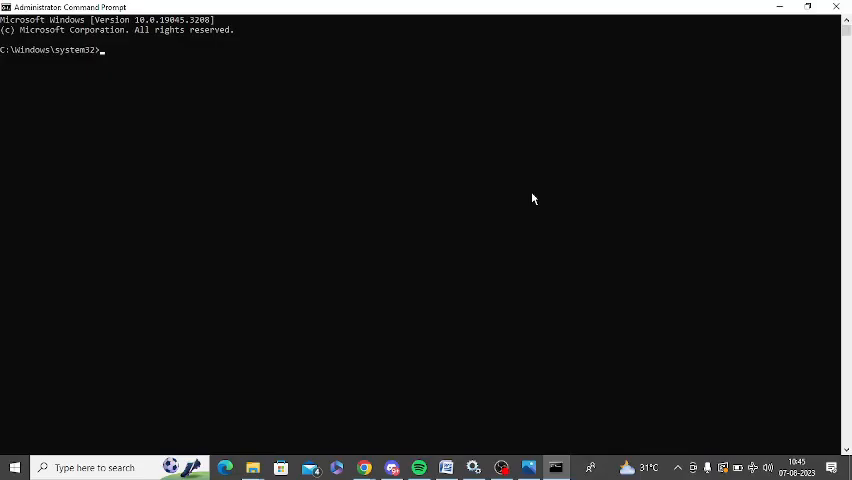